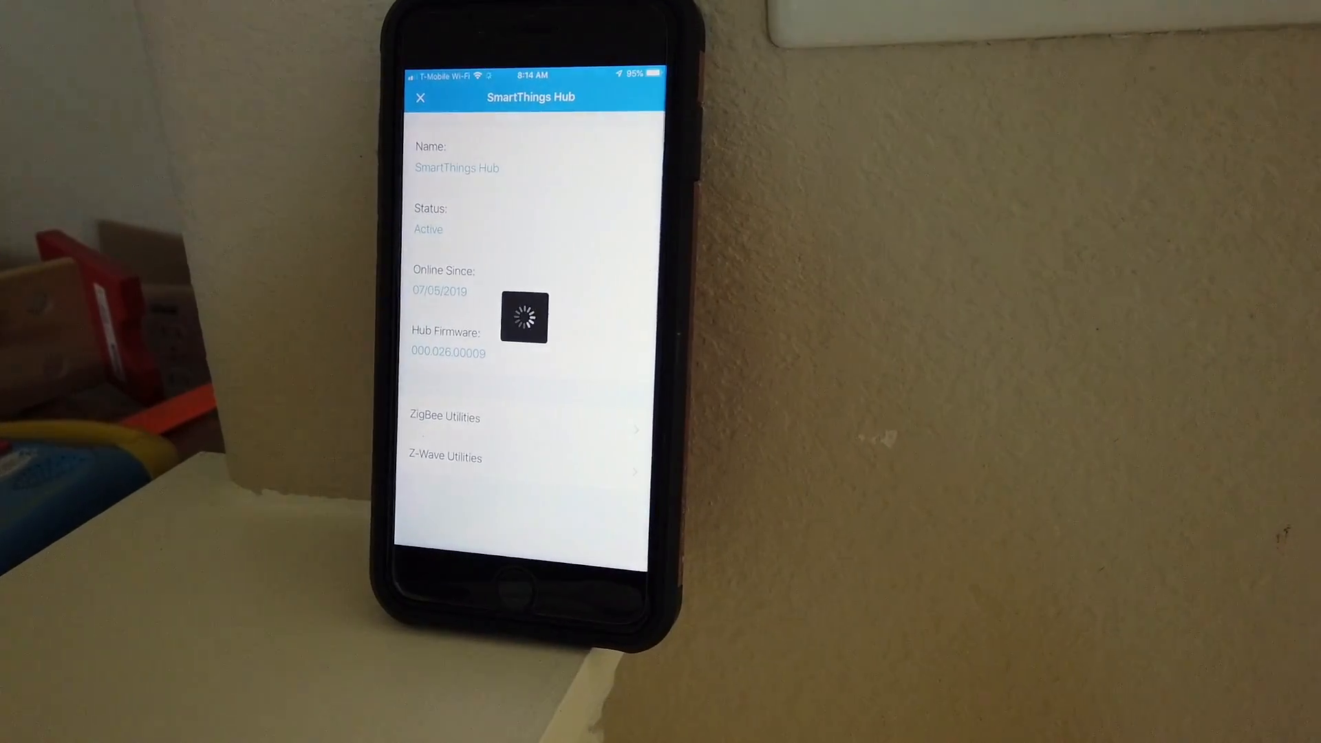
Reach the hub's General Device Exclusion confirmation from Z-Wave Utilities
left_click(444, 457)
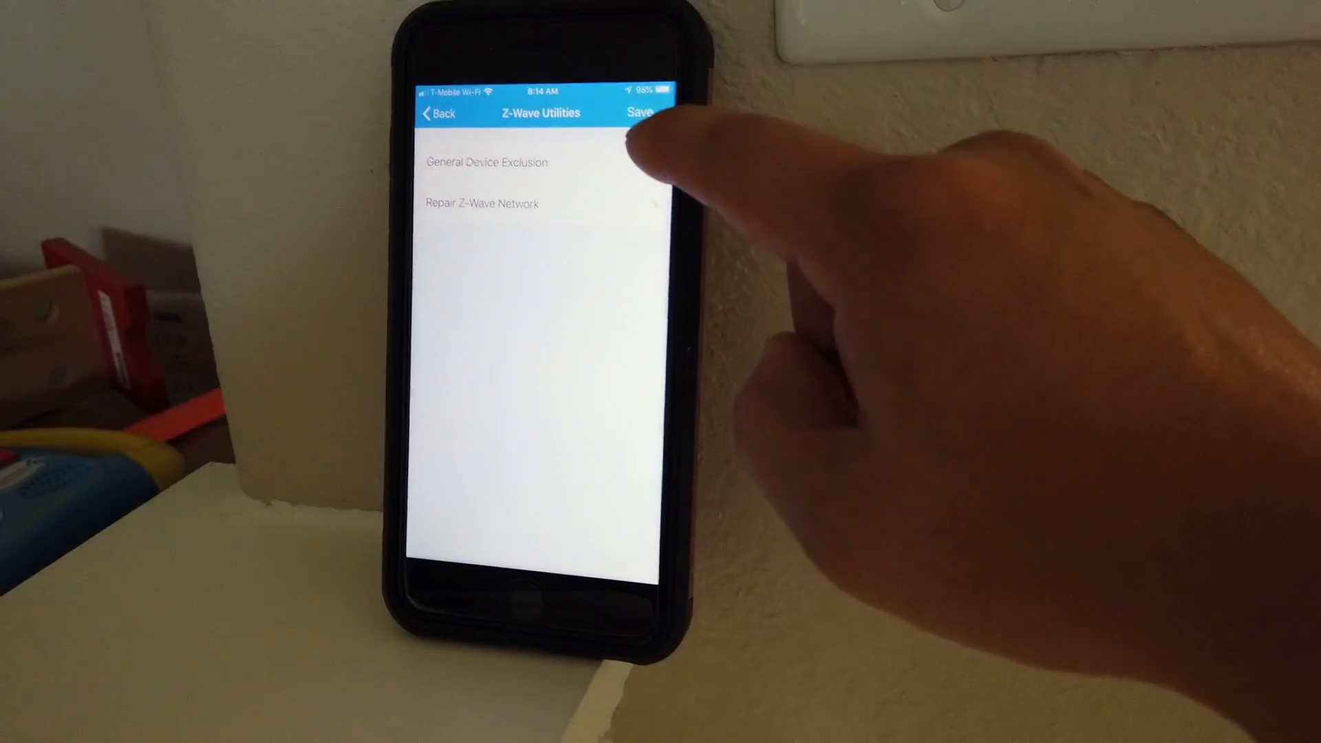
left_click(487, 162)
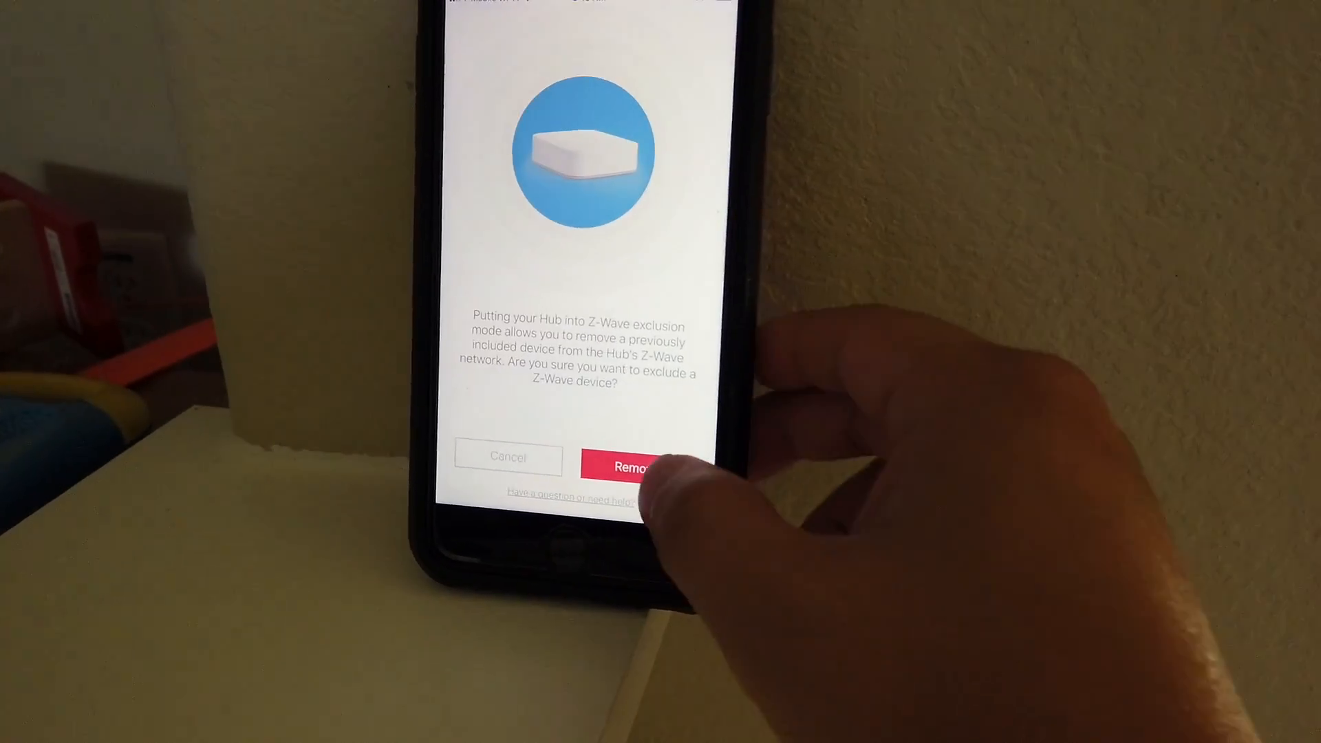
left_click(630, 466)
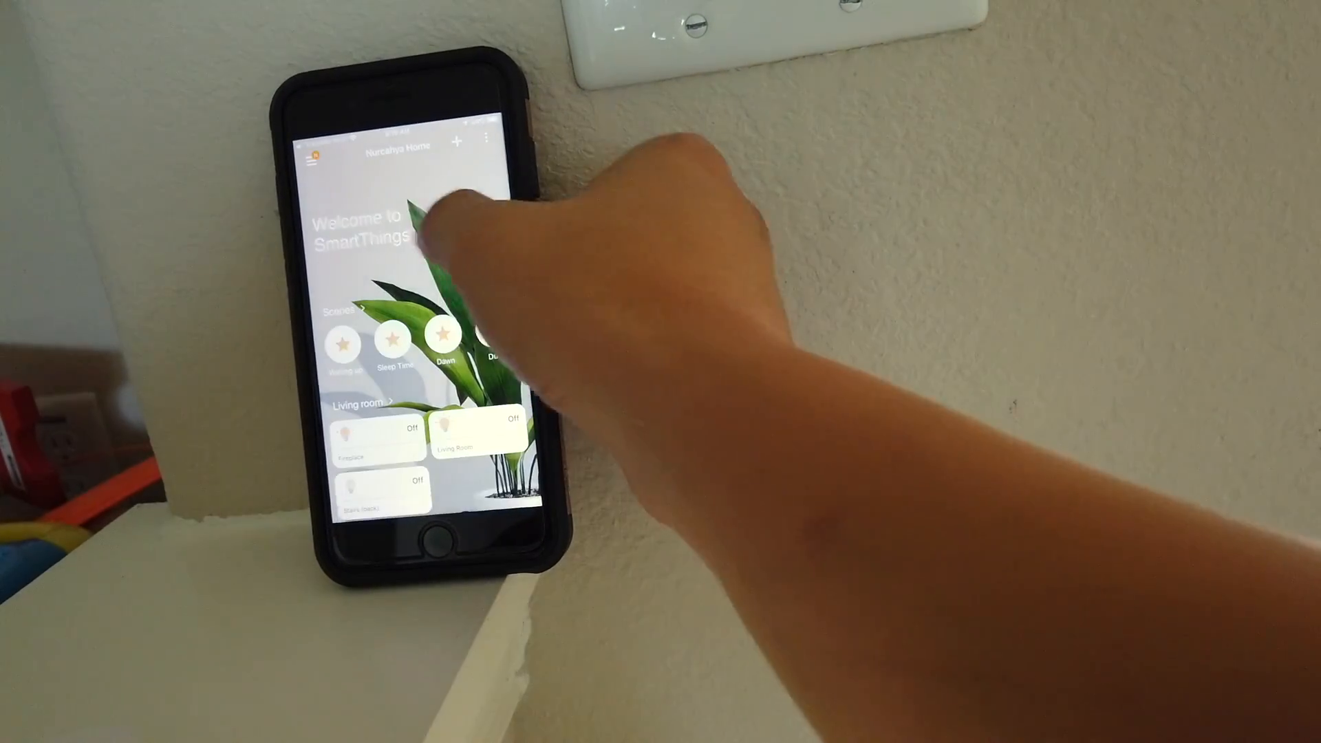
Choose Add device and scroll down through the brand catalogue
left_click(458, 139)
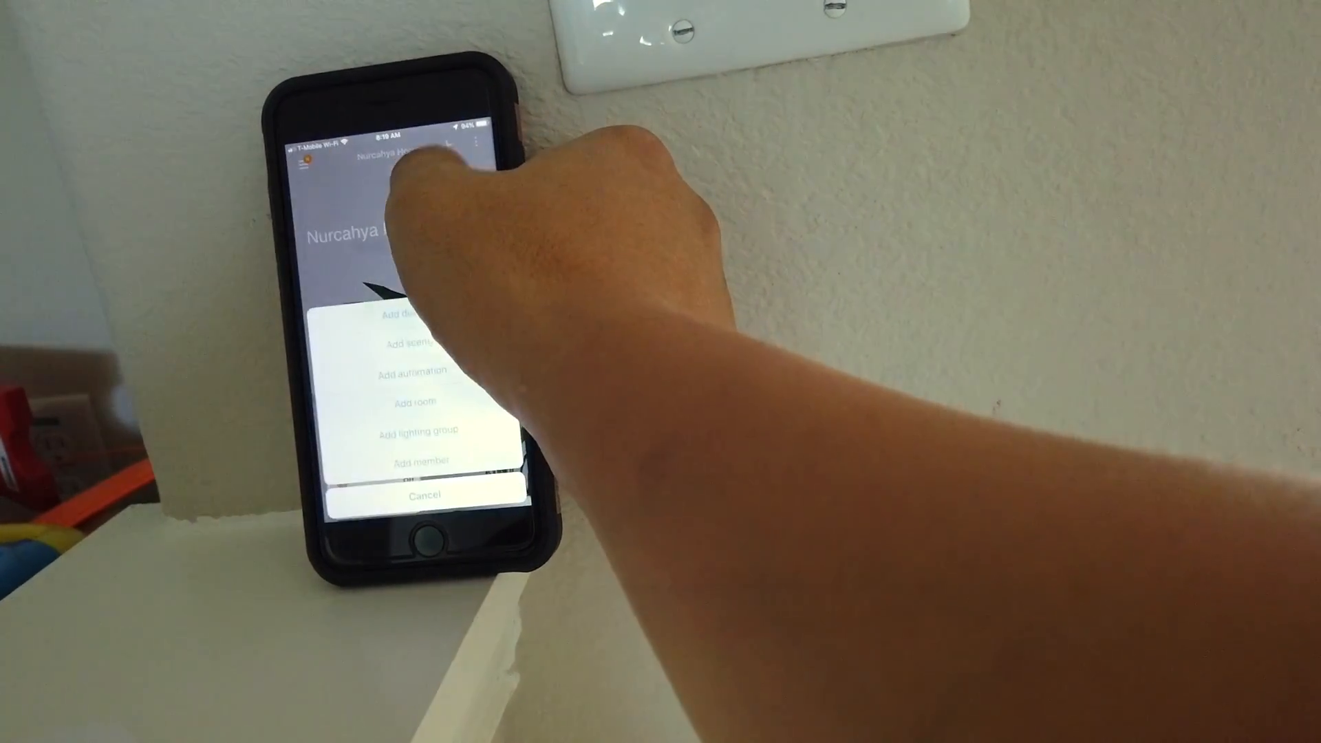
left_click(405, 315)
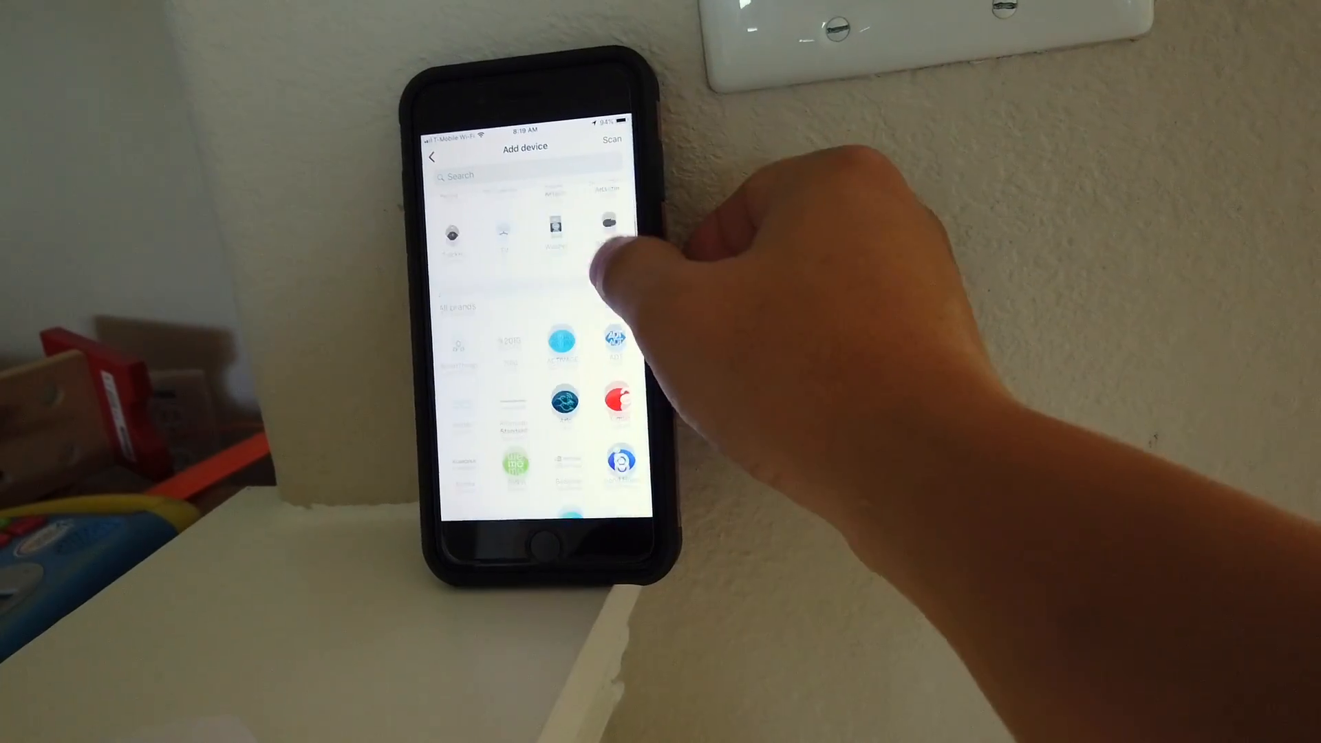
scroll("down", 3)
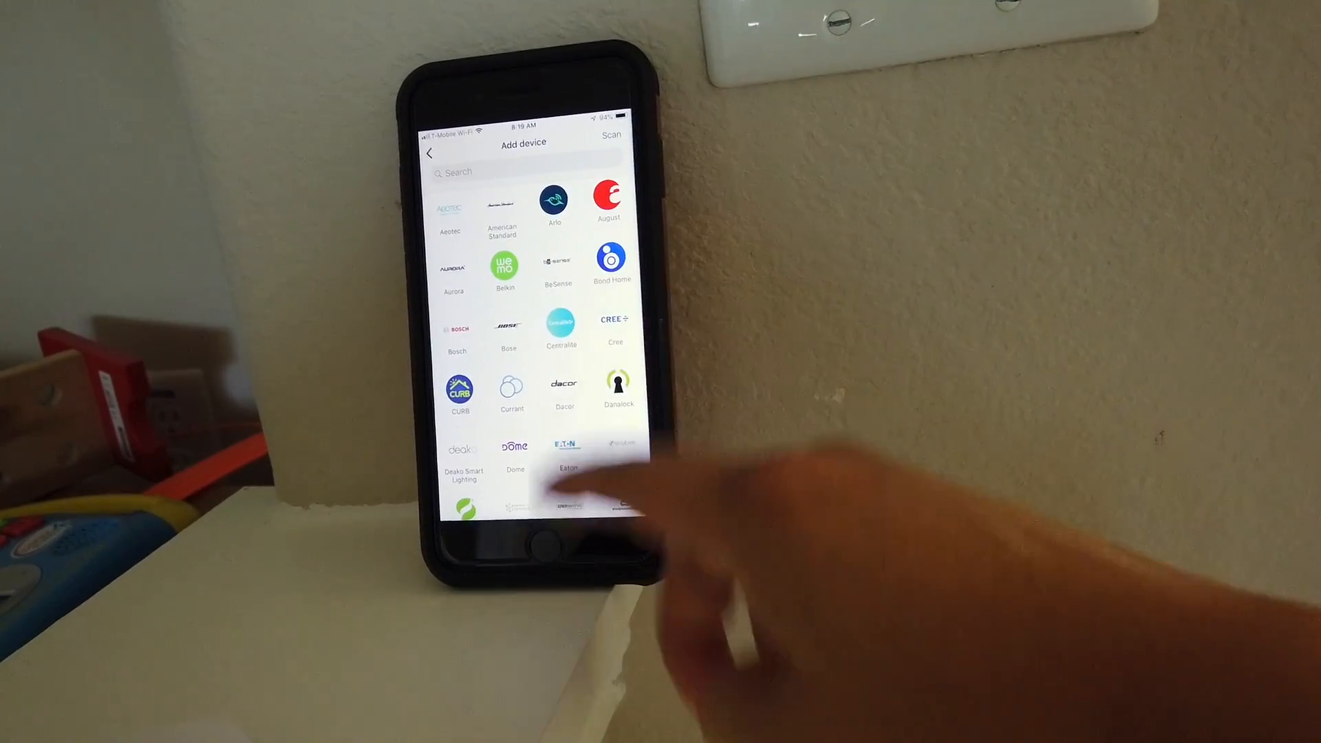
scroll("down", 3)
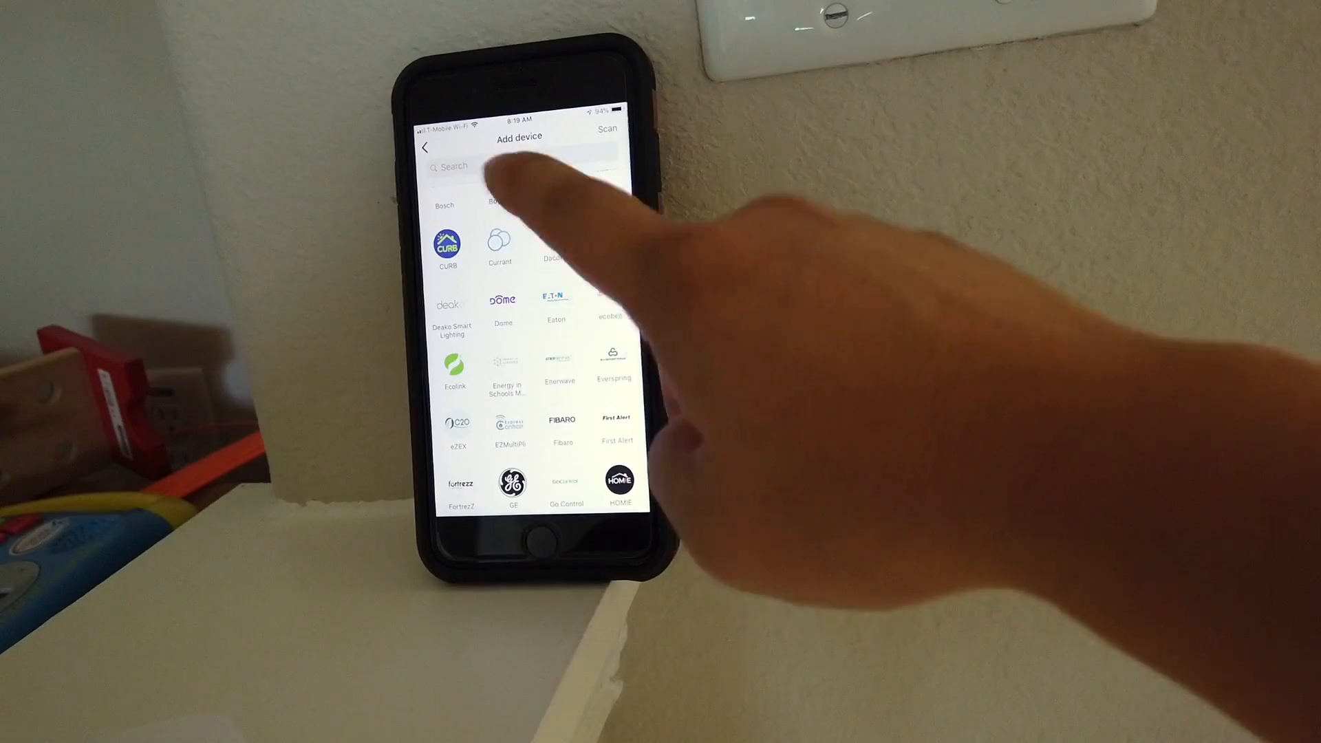
scroll("down", 3)
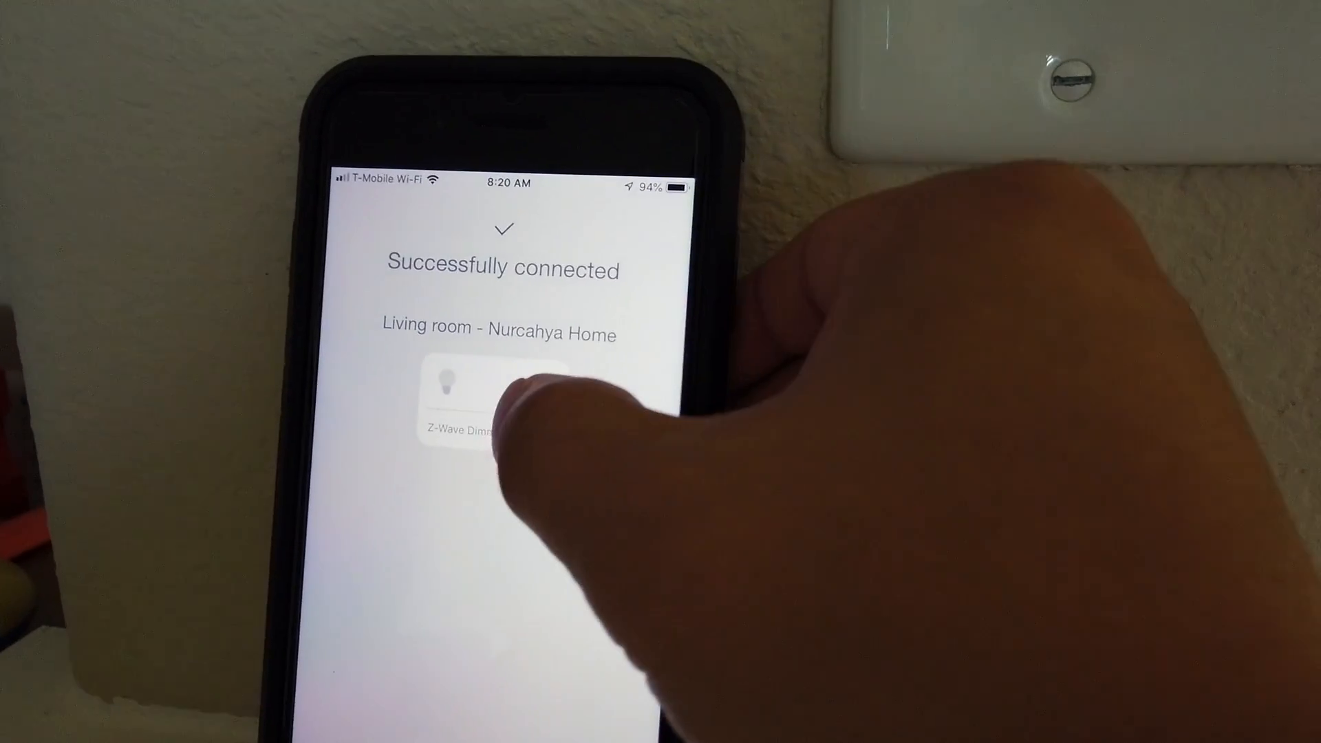
Clear the dimmer's default Z-Wave name and type 'Balco' as the new name
left_click(470, 432)
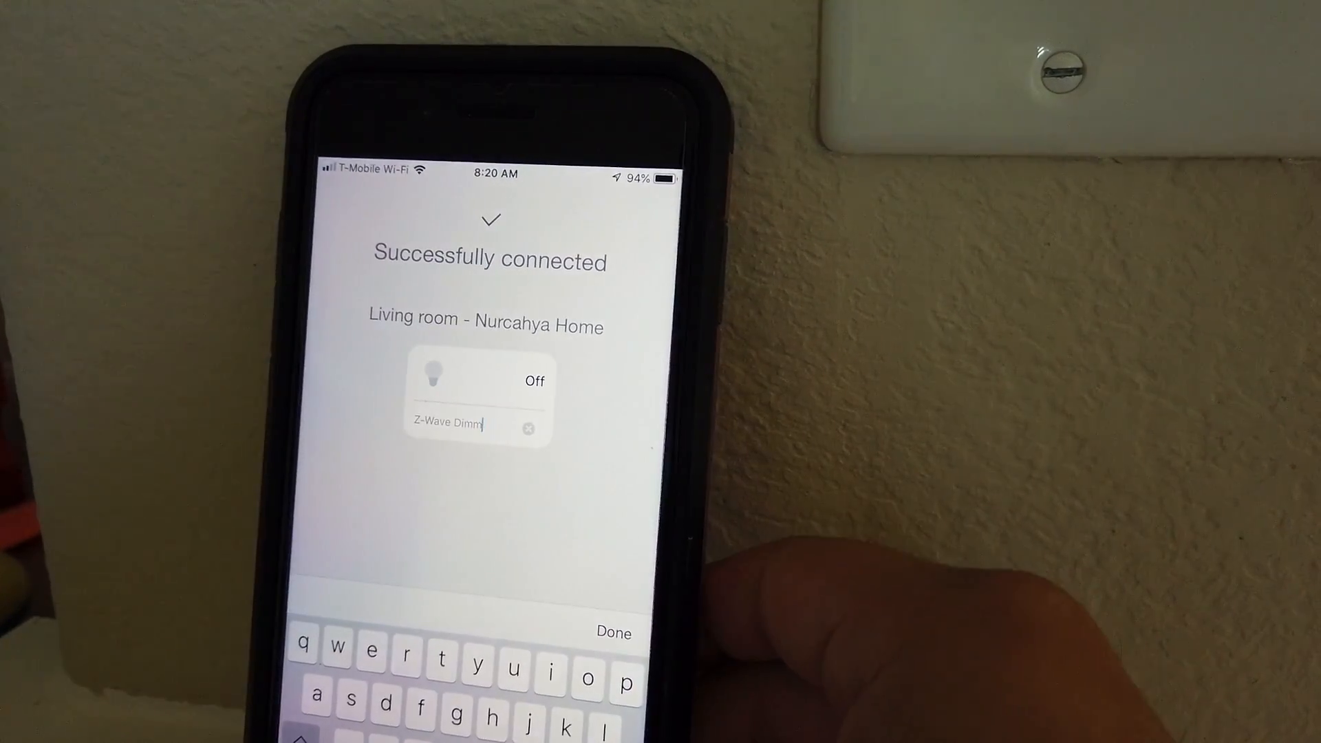
left_click(529, 427)
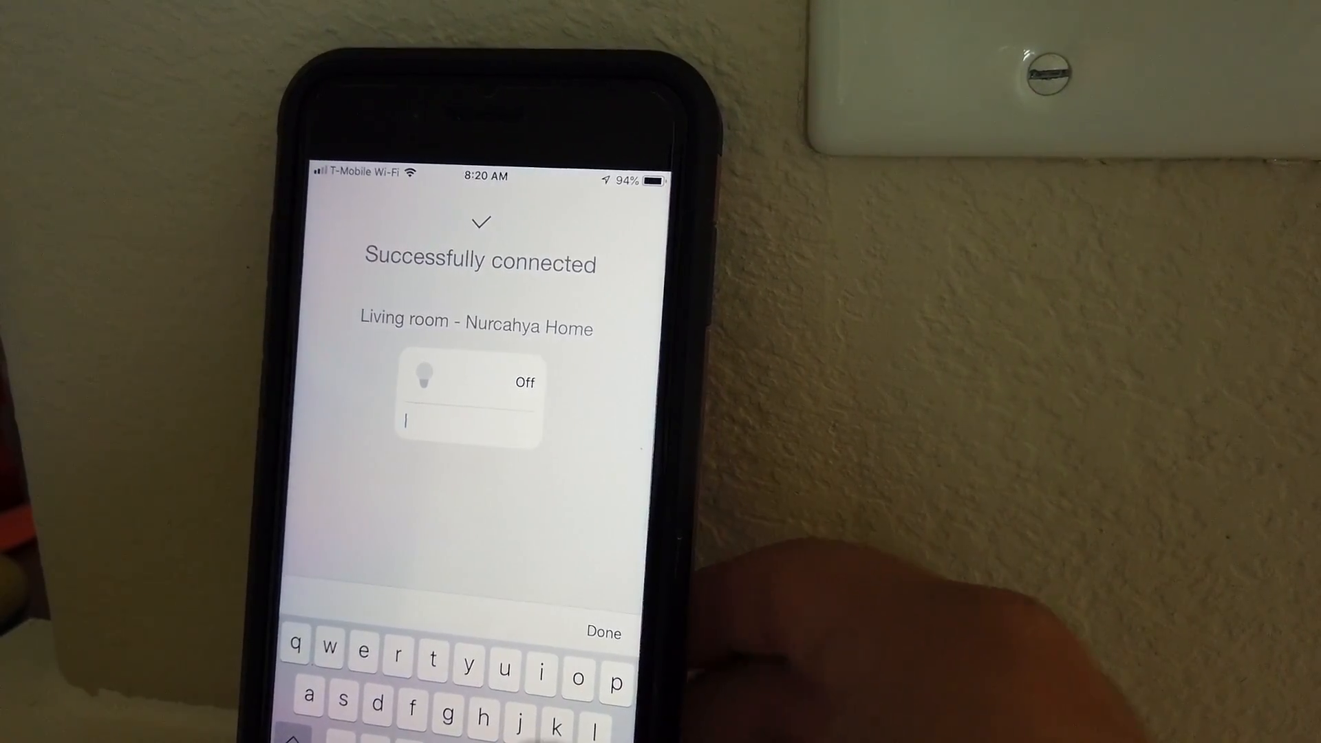
type("B")
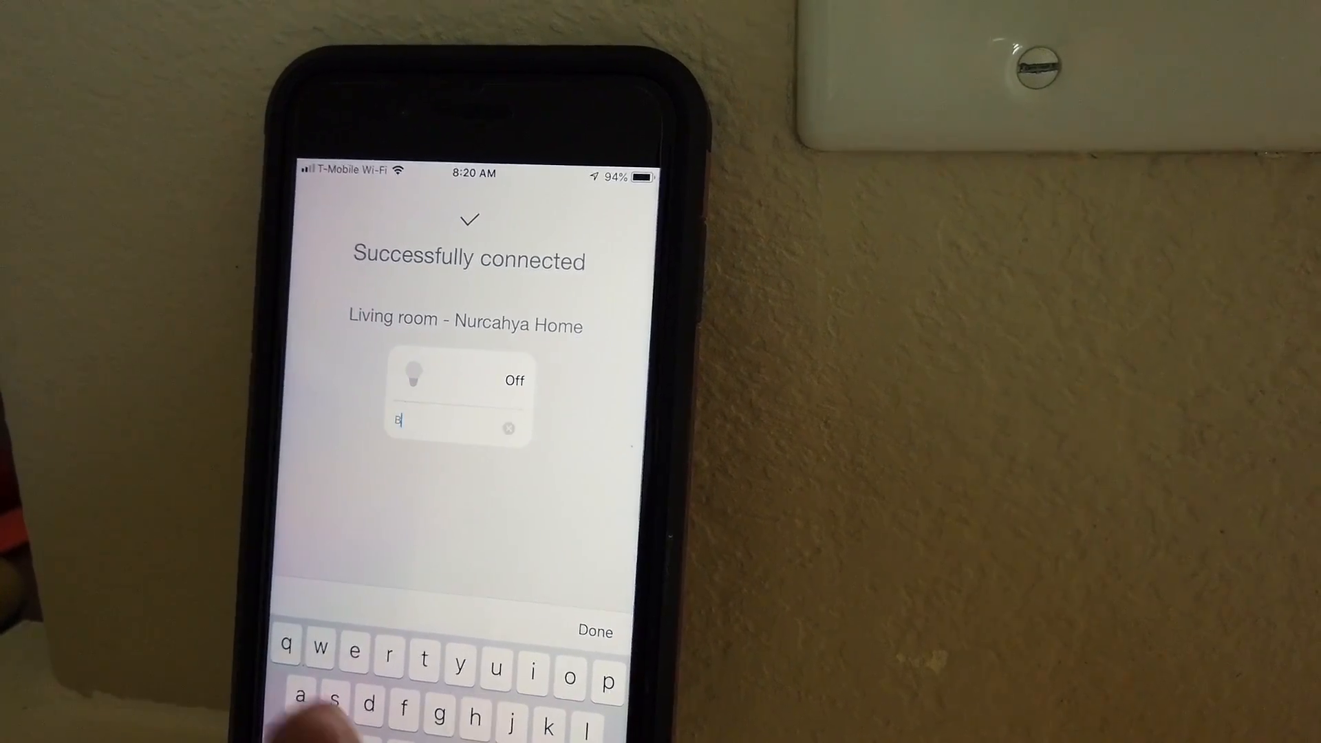
type("alco")
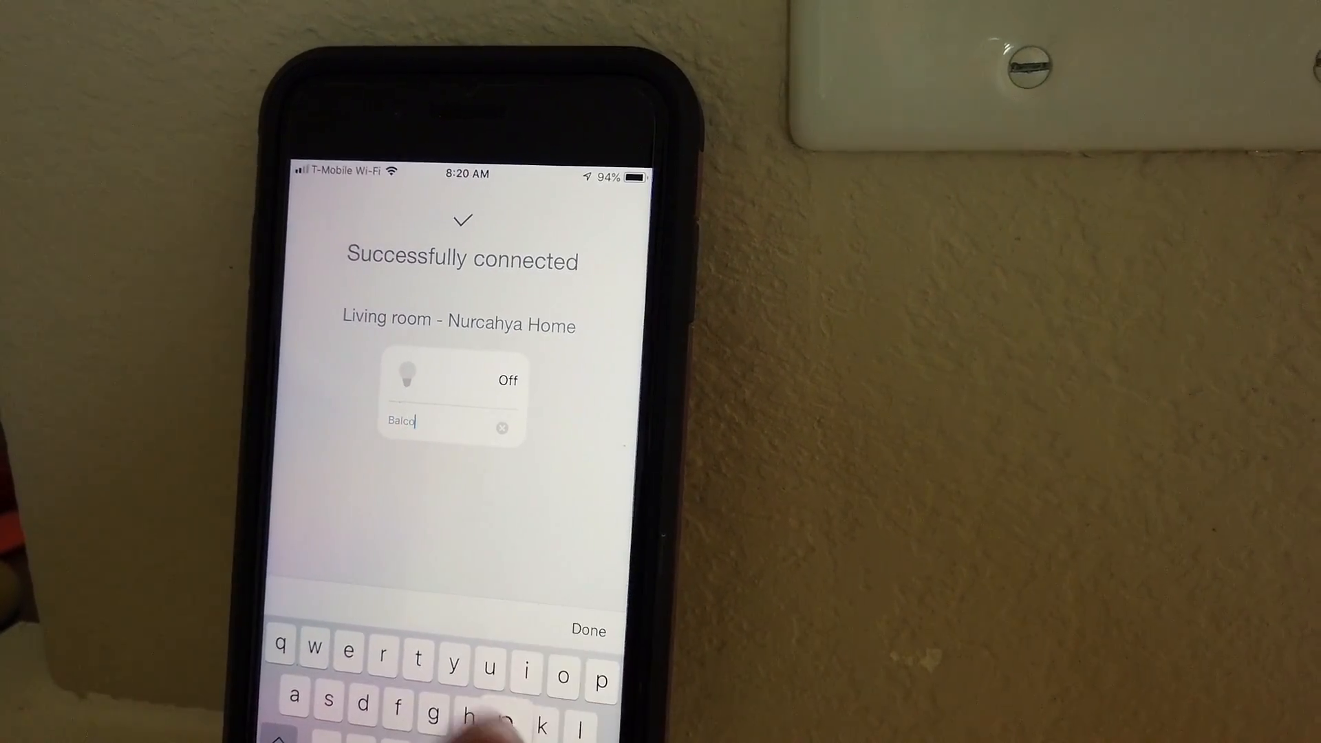